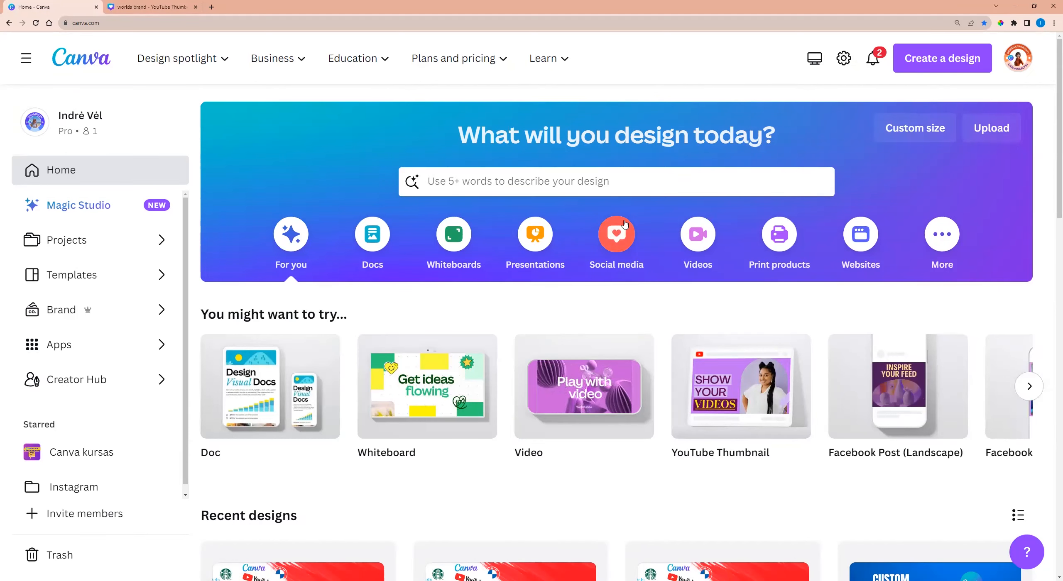
Create a blank Facebook Post (Landscape) design from the Social media category
click(615, 240)
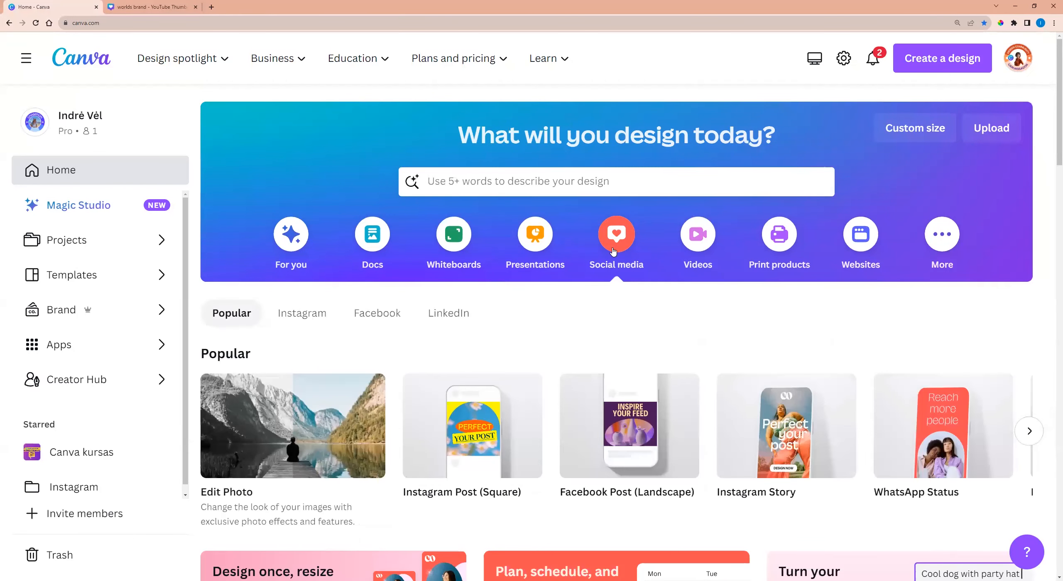
scroll(down, 3)
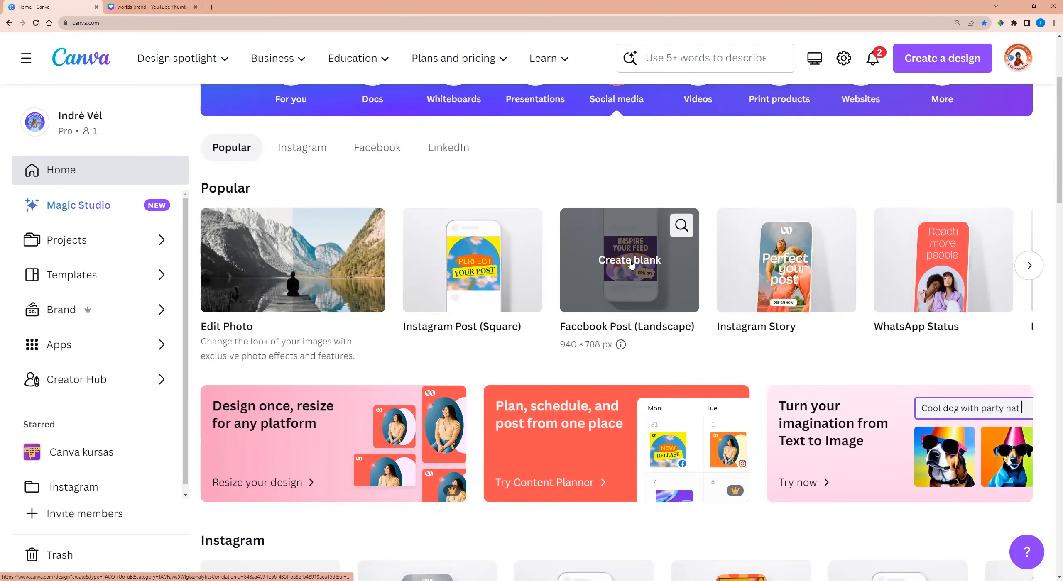
click(628, 259)
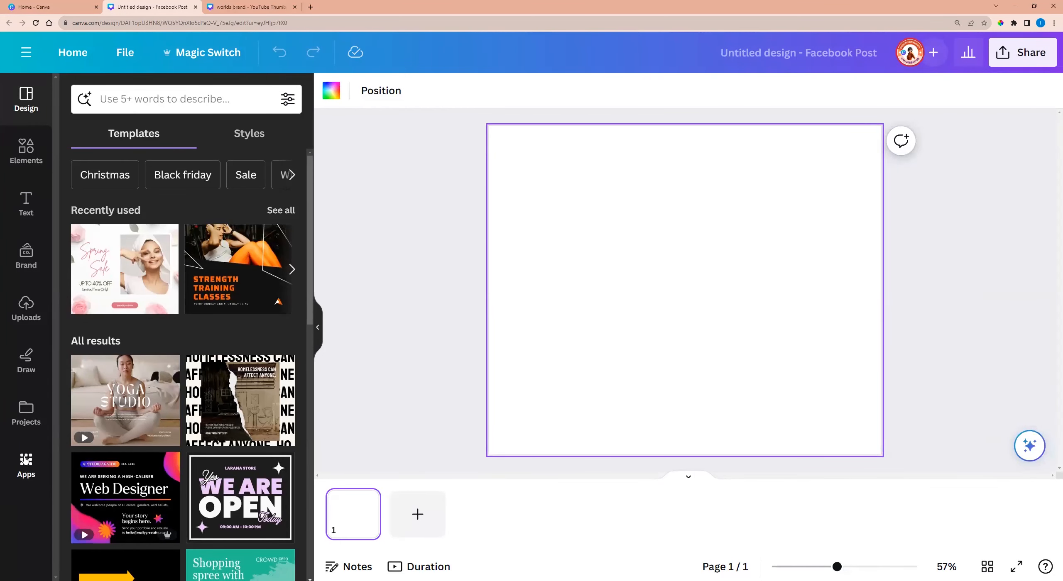
Search the Apps directory for 'brand' and launch the Brandfetch app
click(26, 465)
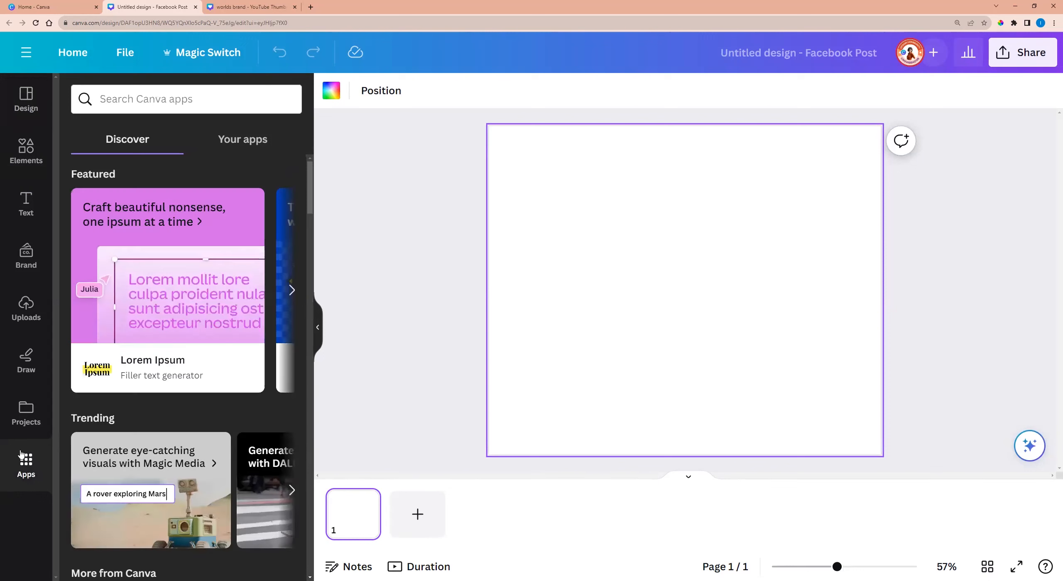
click(185, 99)
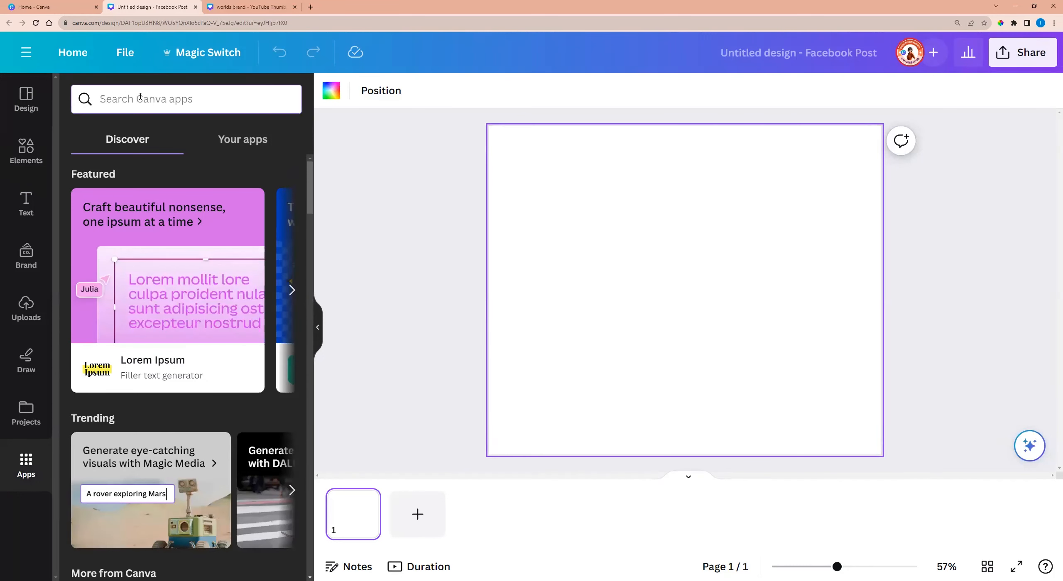
text(brand)
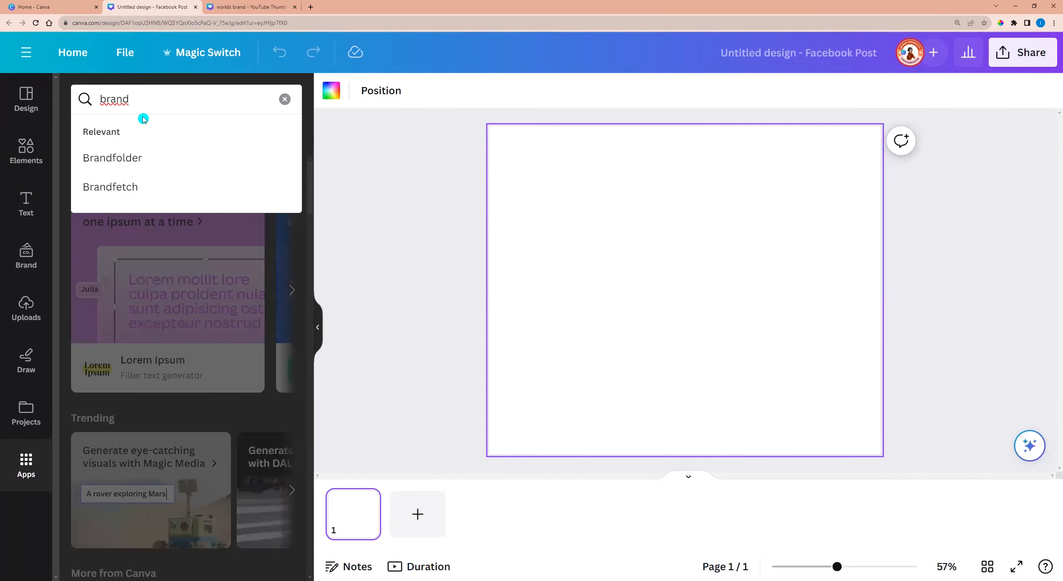
mouse_move(112, 158)
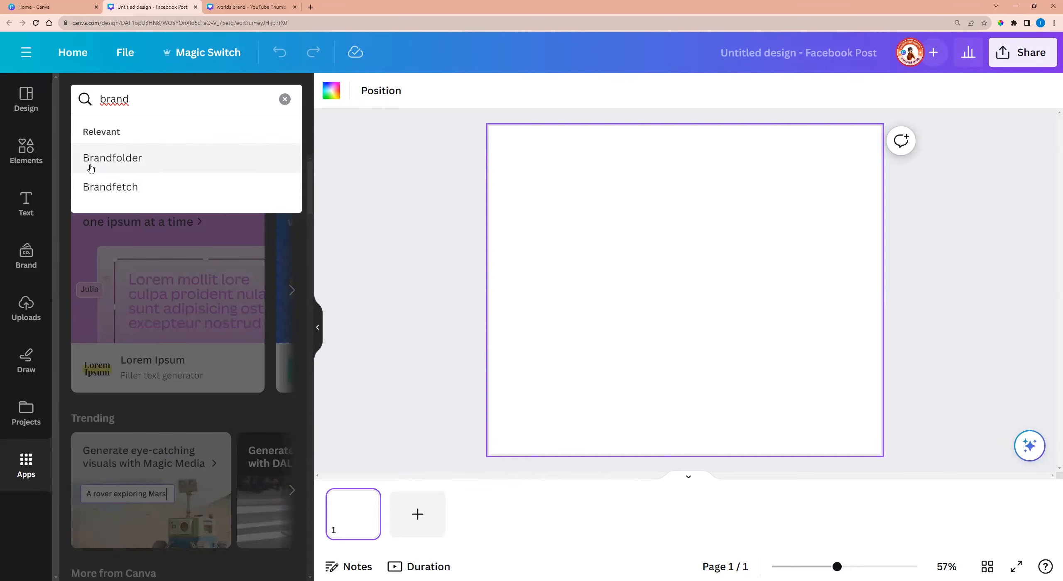
mouse_move(122, 196)
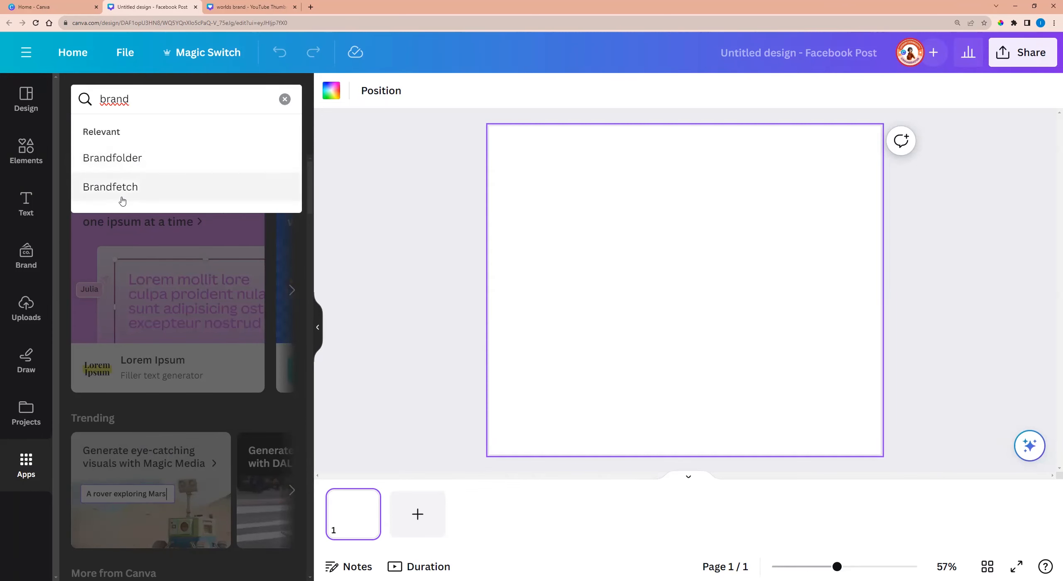
click(109, 186)
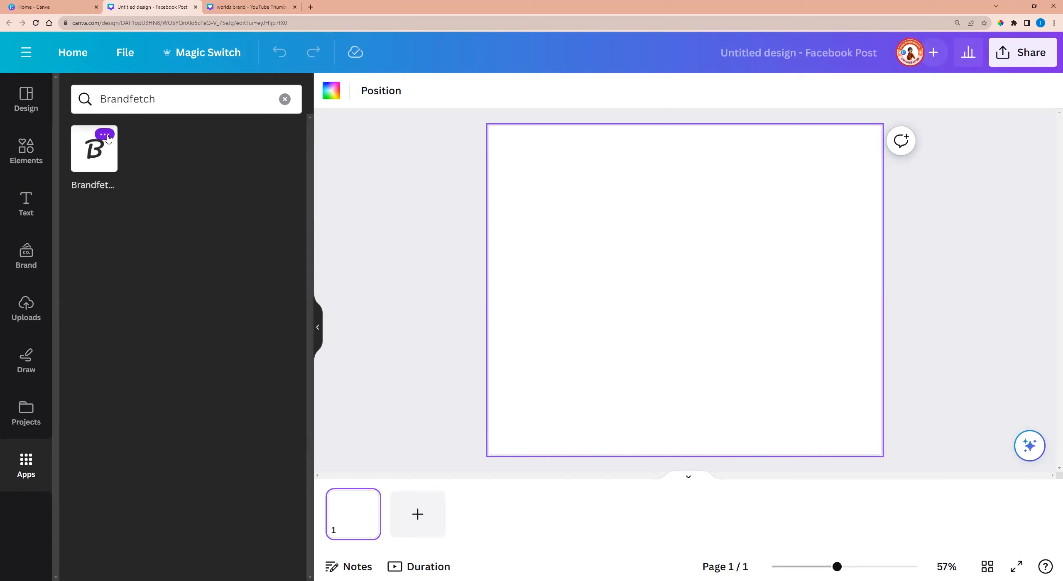
click(105, 135)
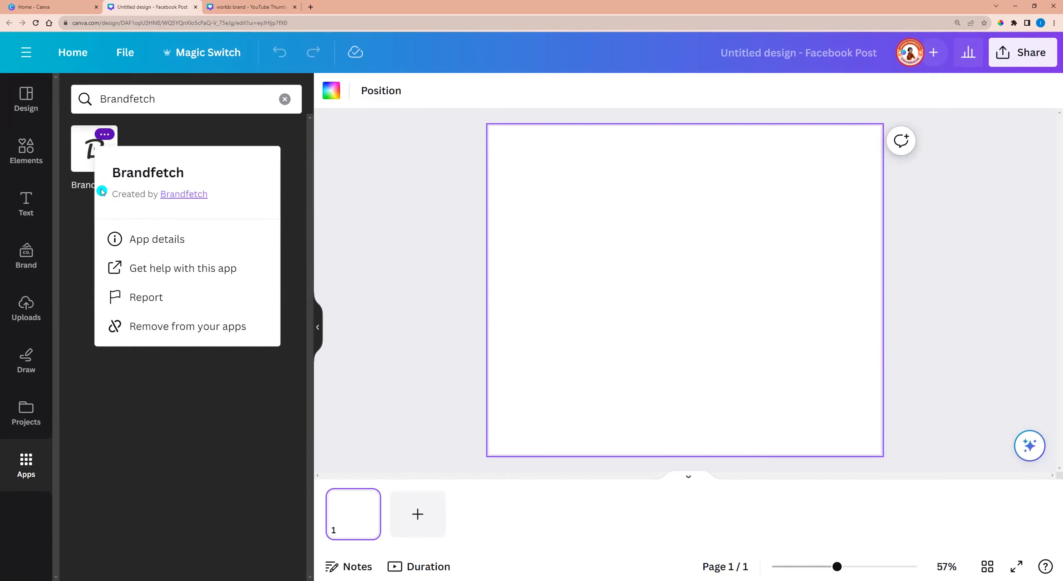
click(93, 148)
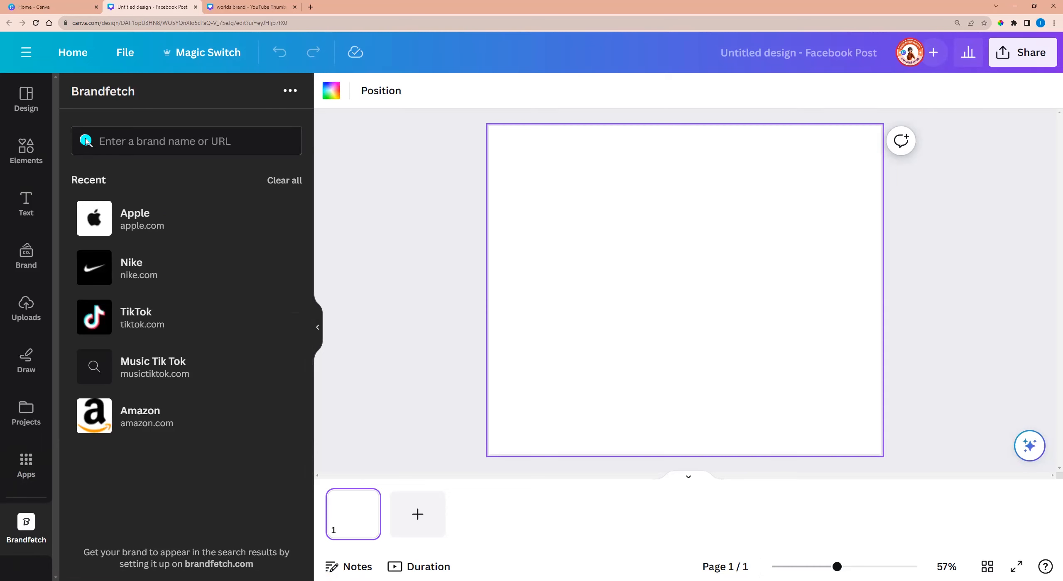
Look up 'canva' in Brandfetch, load canva.com assets, and insert Canva logos
click(187, 141)
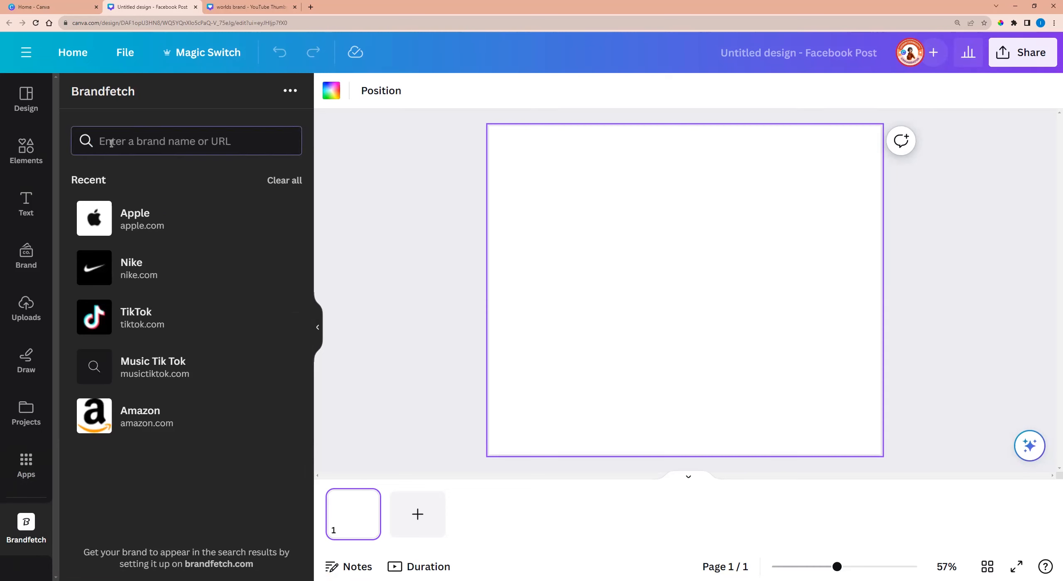
text(canva)
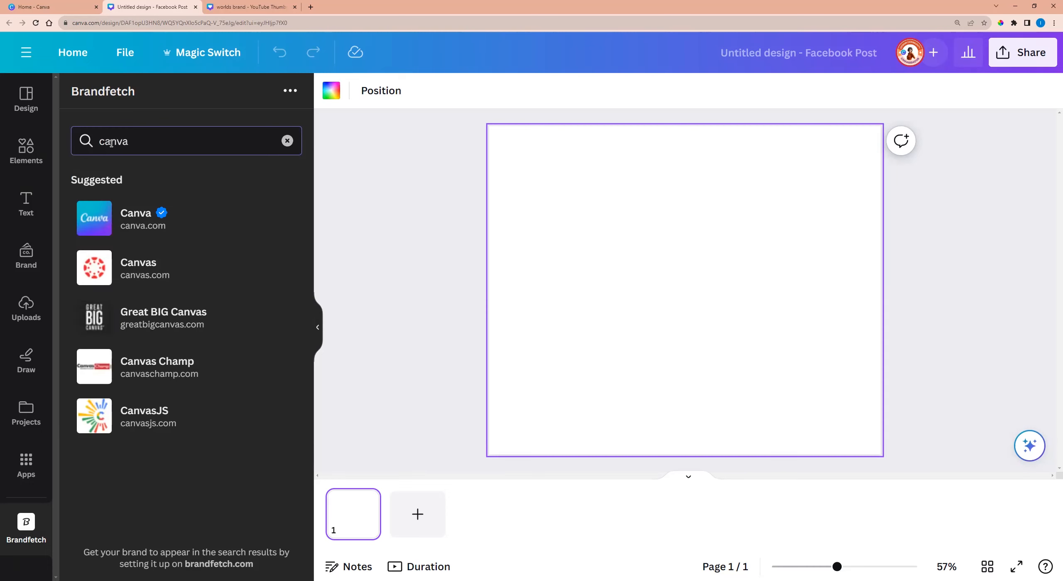
click(136, 218)
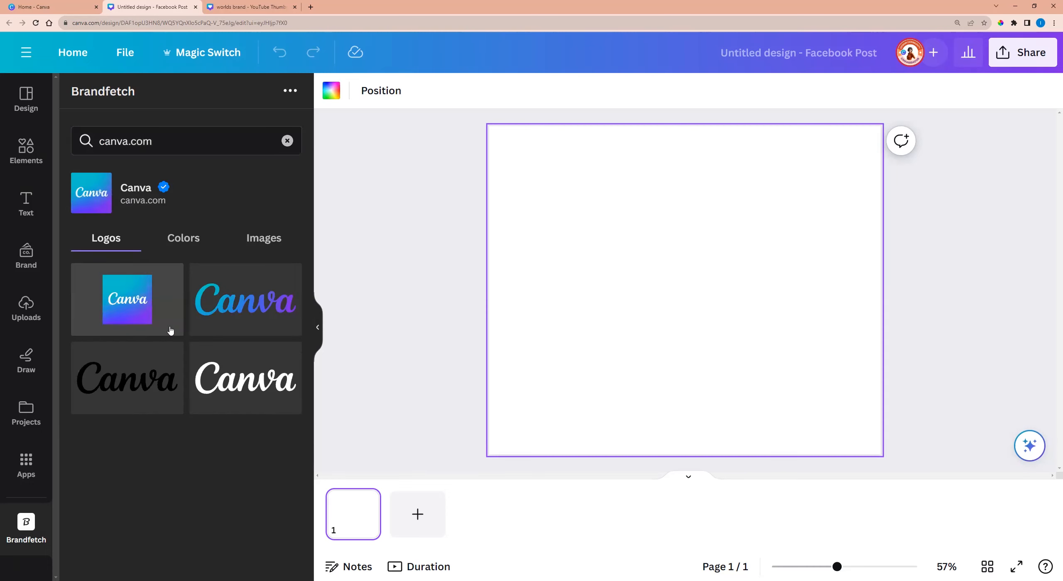
click(244, 300)
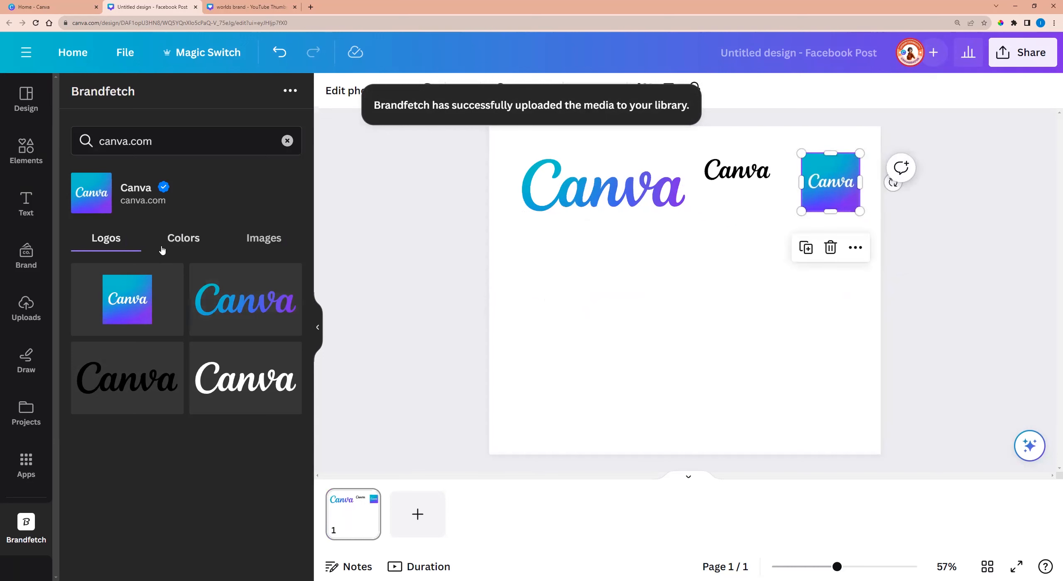
Add Canva brand colour blocks, including #0D1216, to page 1
click(183, 237)
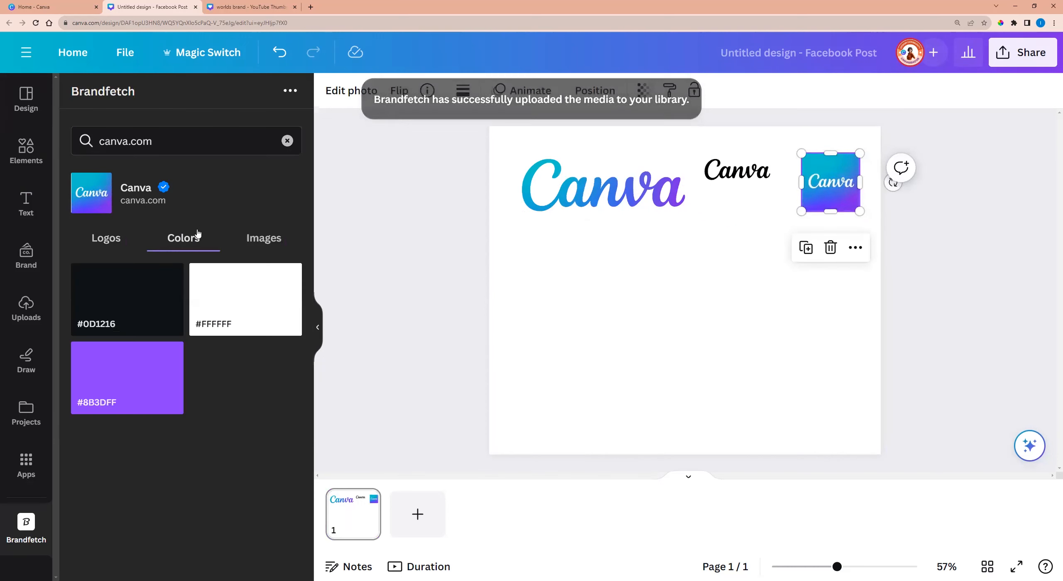
click(127, 298)
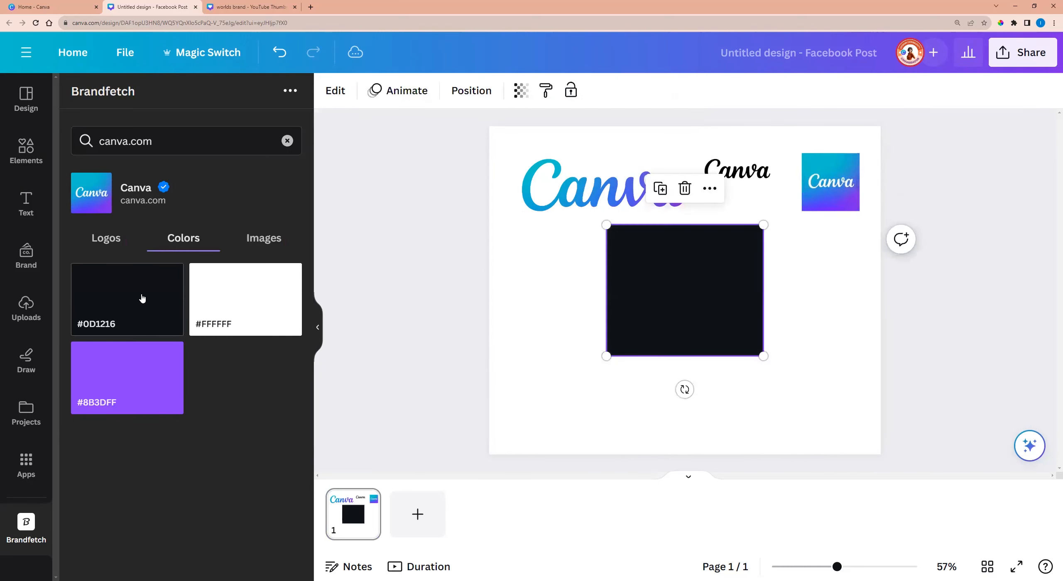
click(127, 377)
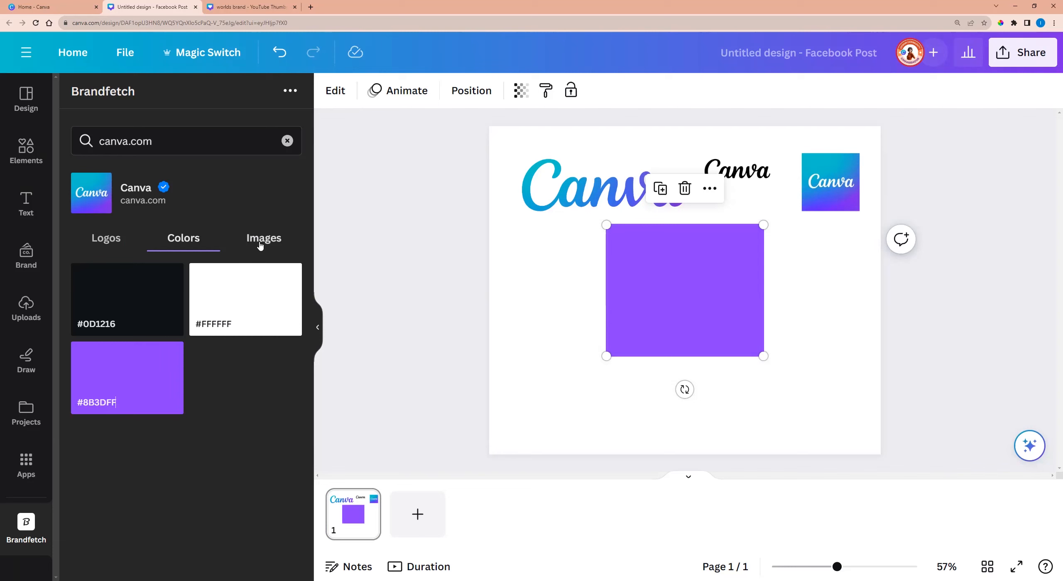
Insert the 'What will you design today?' banner image and add a second page
click(263, 238)
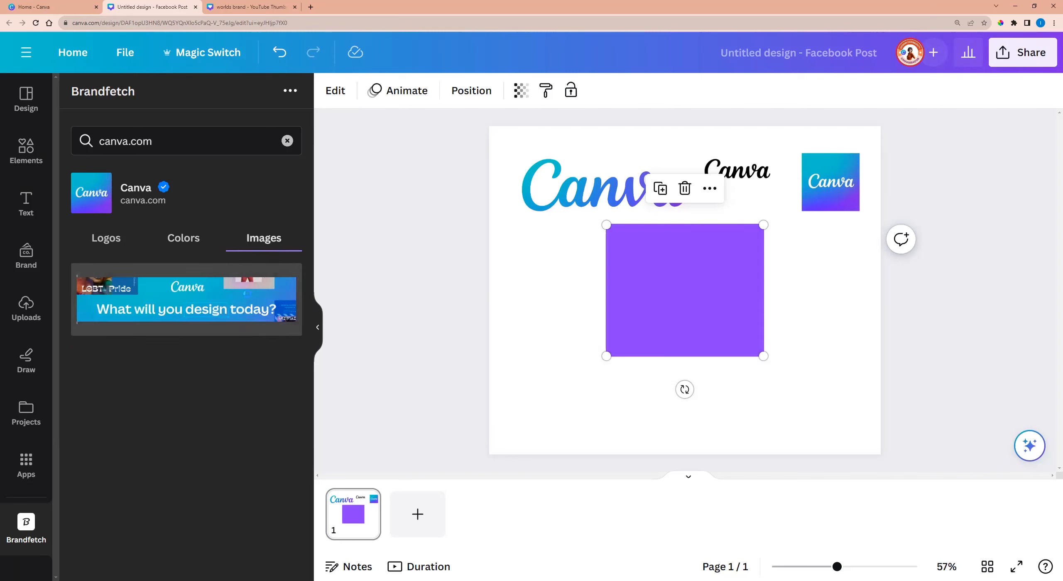
click(186, 300)
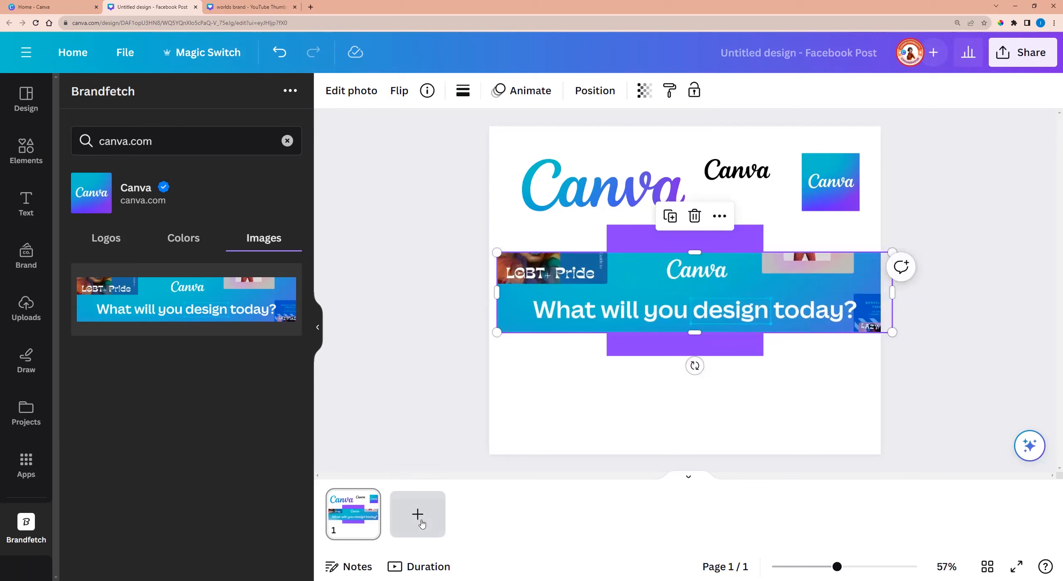
click(416, 514)
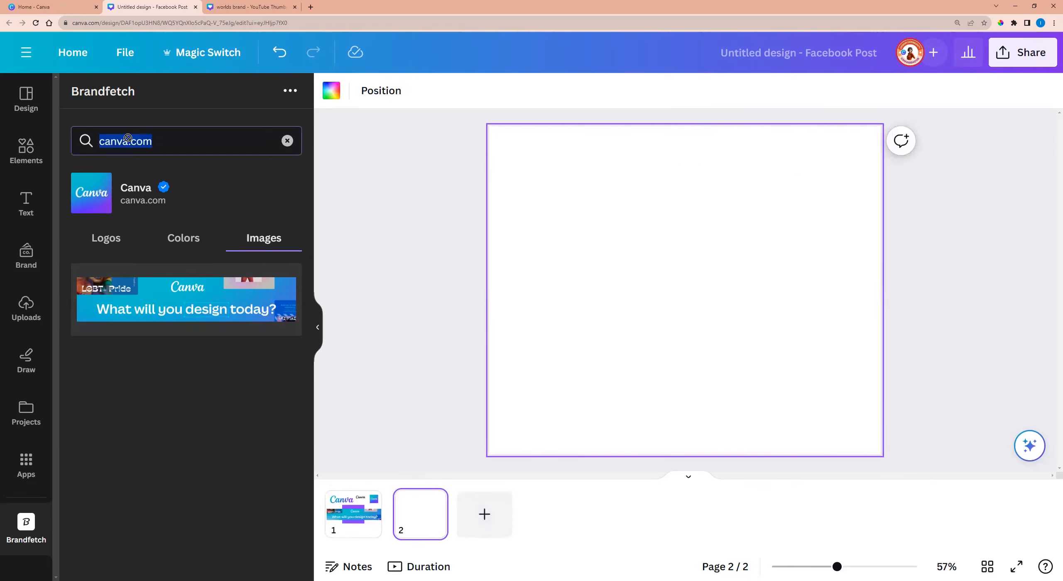
mouse_move(230, 168)
text(apple)
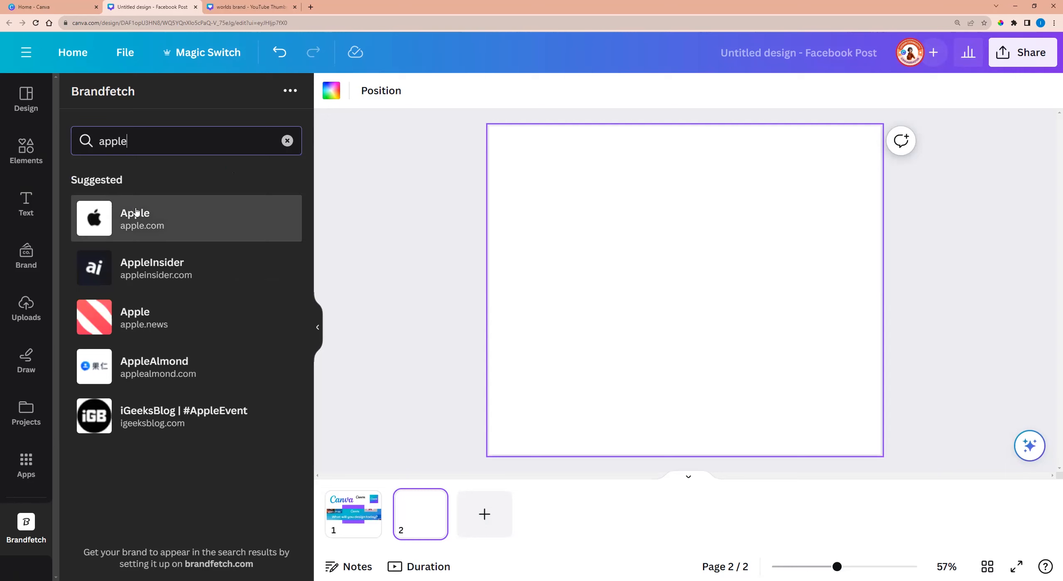
Add apple.com's large black Apple logo and a #1D1D1F colour block to page 2
click(186, 218)
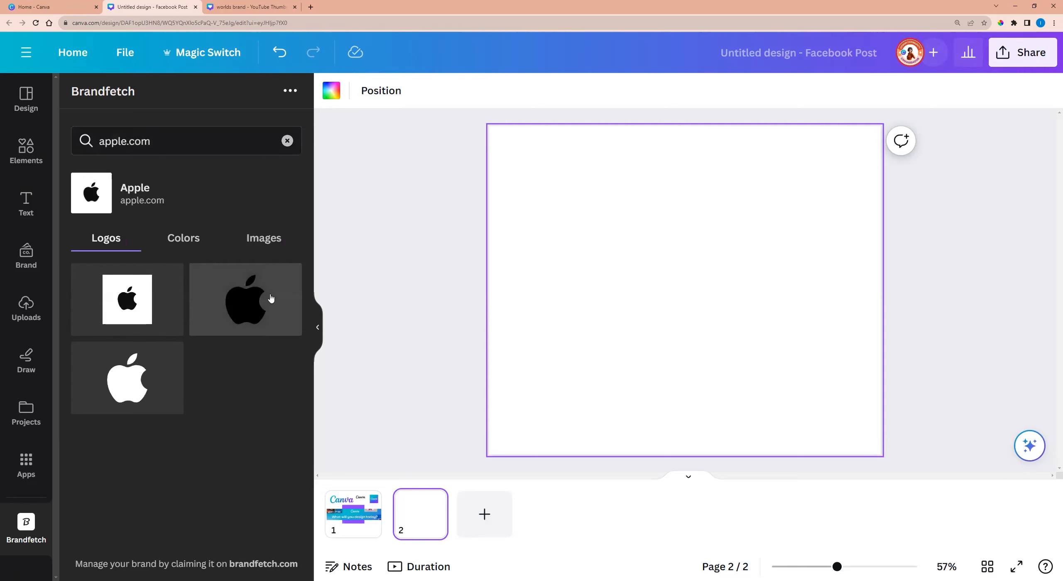
click(245, 300)
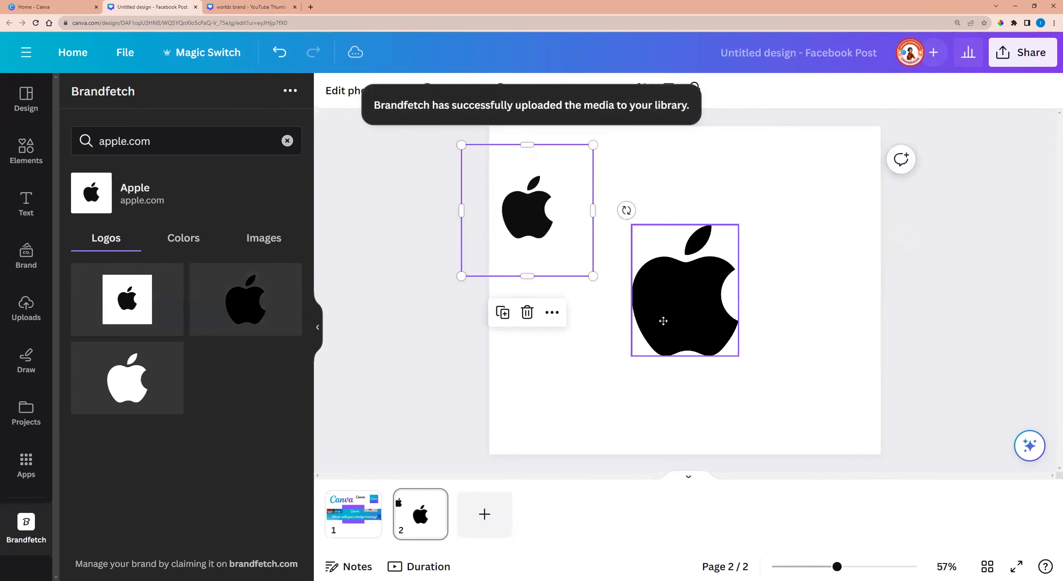
click(183, 237)
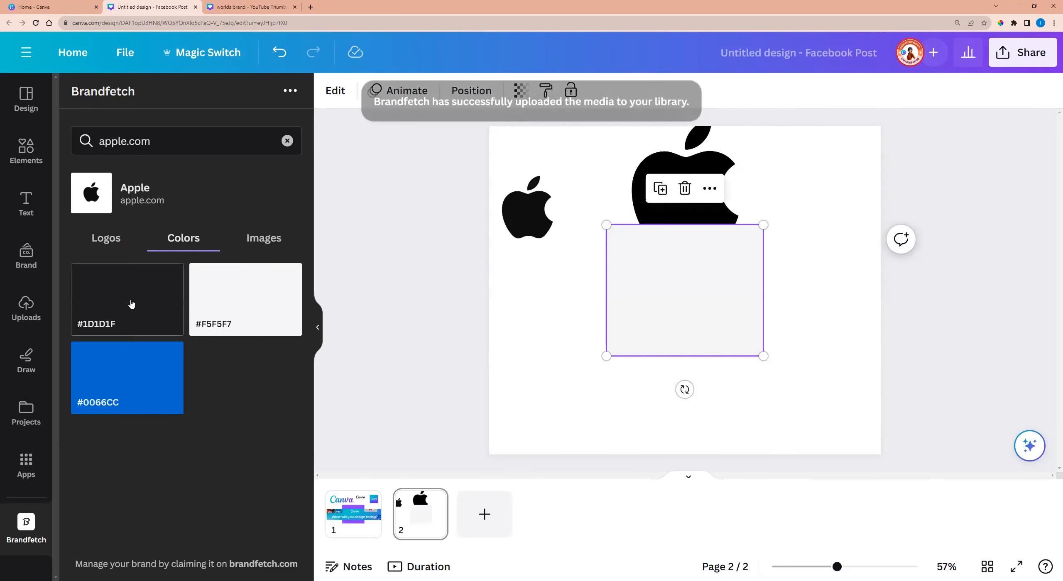
click(127, 378)
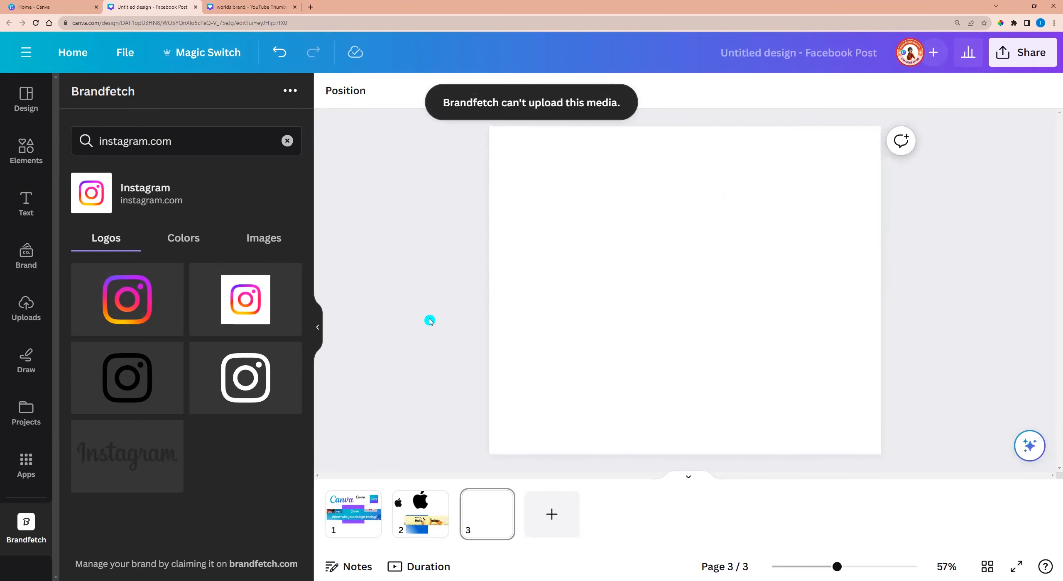
Add Nike's black swoosh and an image to page 5, then show Uploads
click(263, 238)
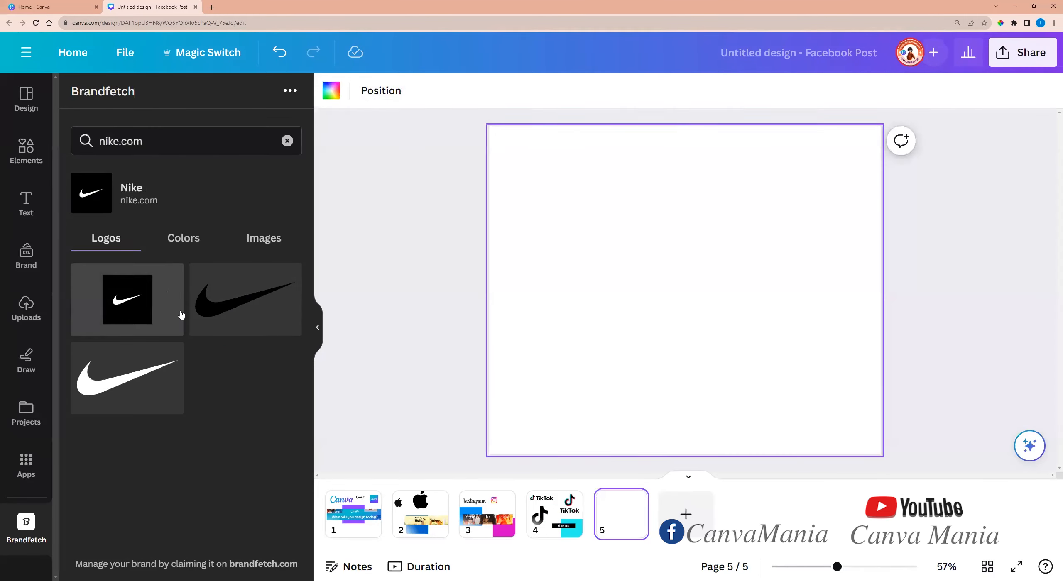
click(263, 238)
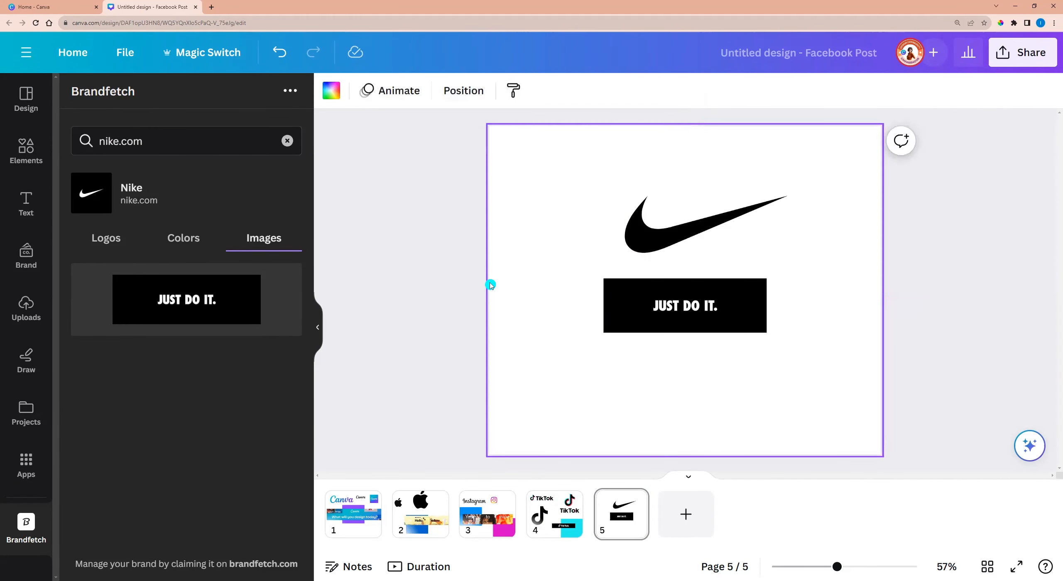
click(186, 299)
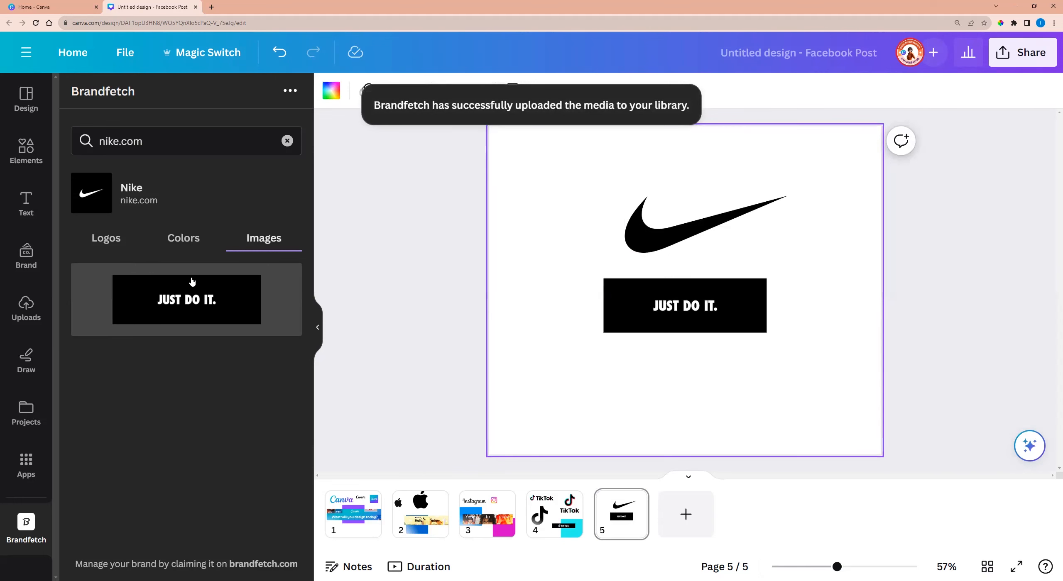
click(26, 308)
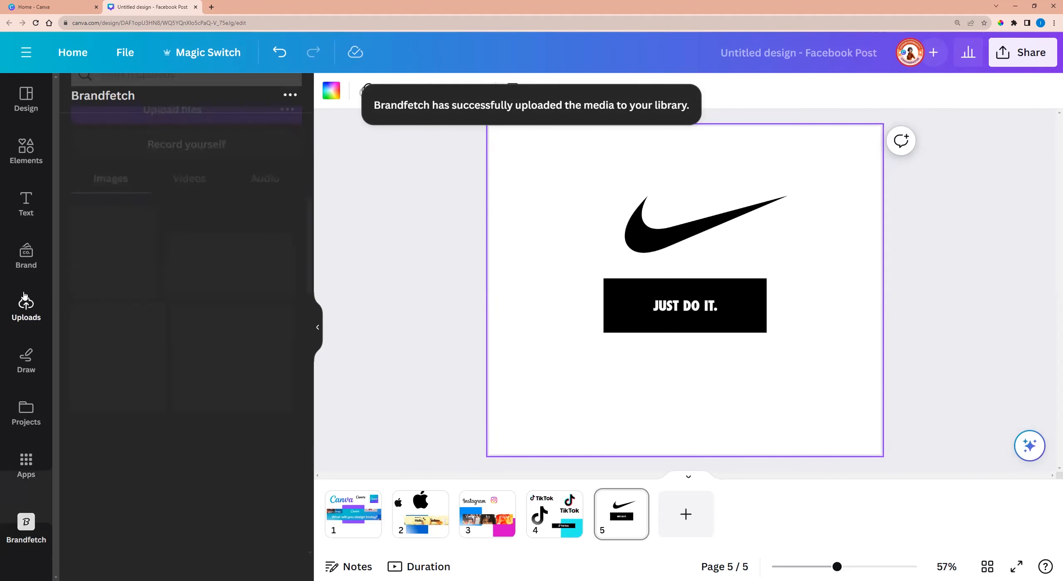
click(25, 304)
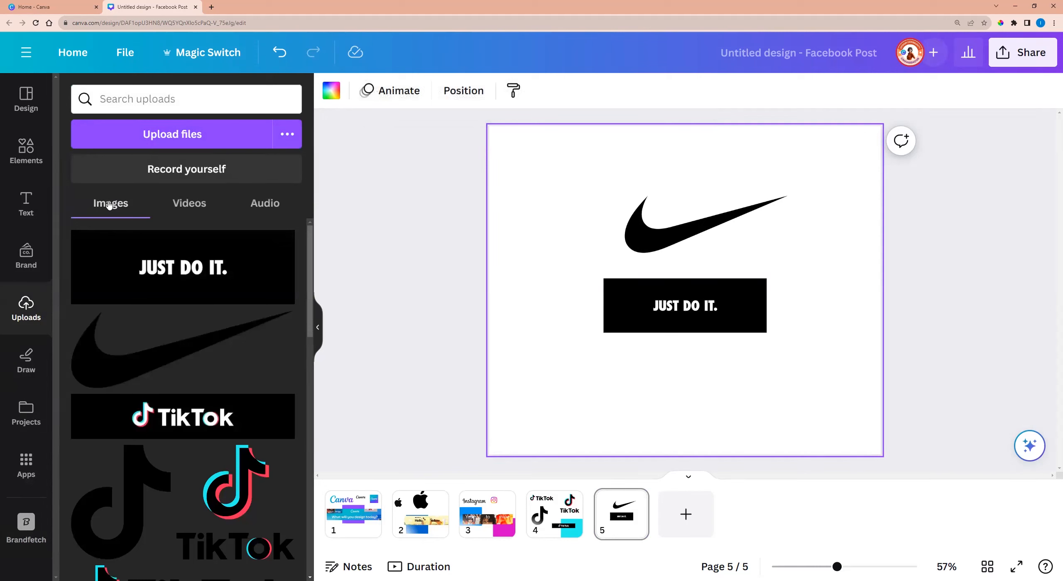
scroll(down, 3)
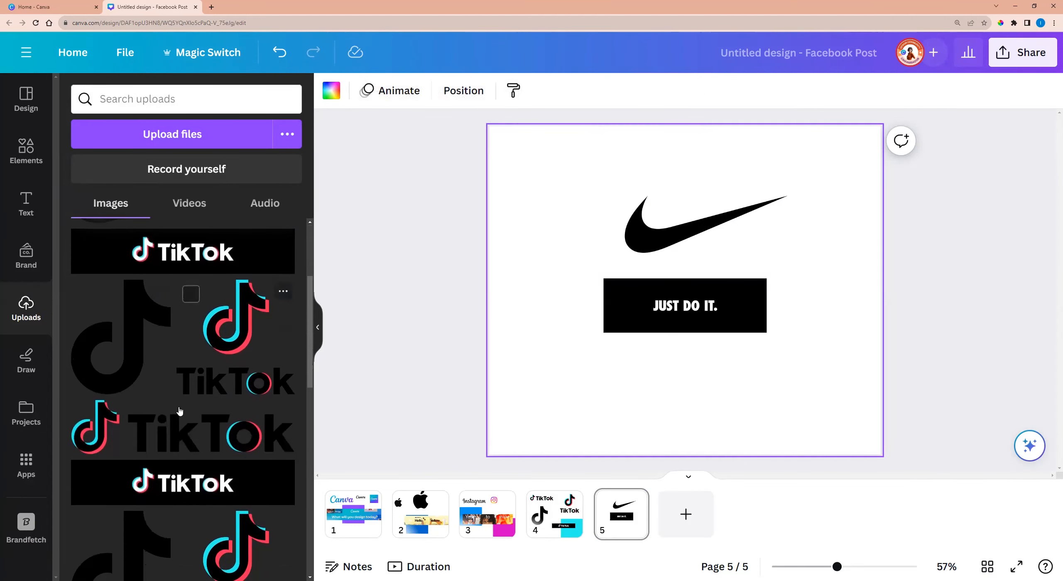
scroll(down, 3)
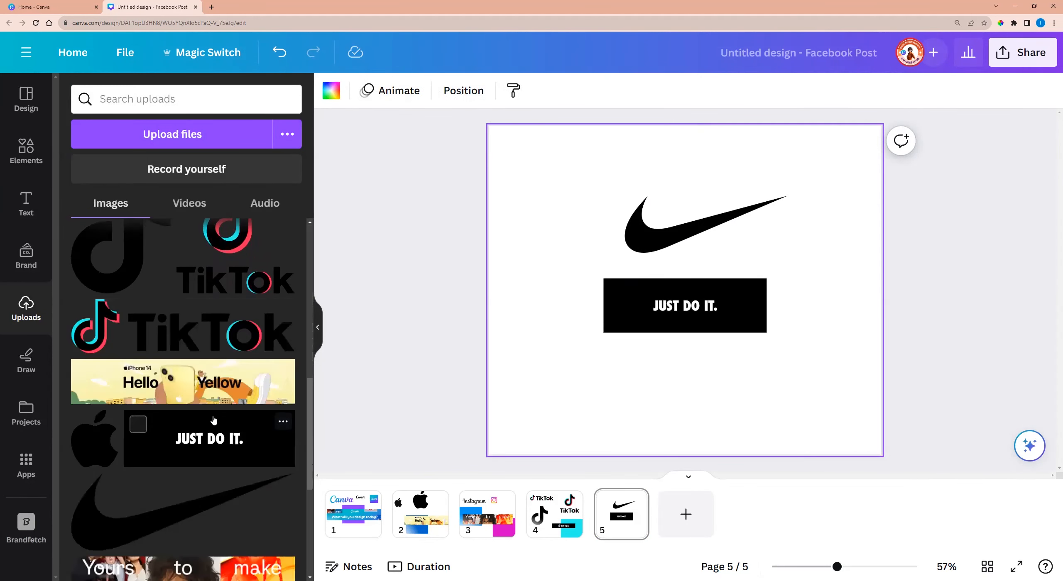
scroll(down, 3)
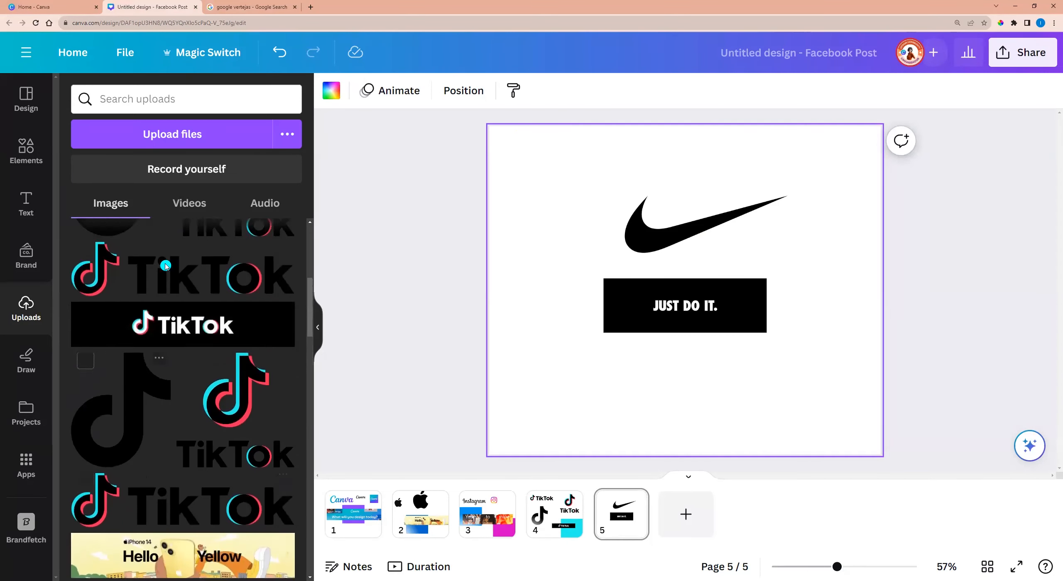
scroll(up, 3)
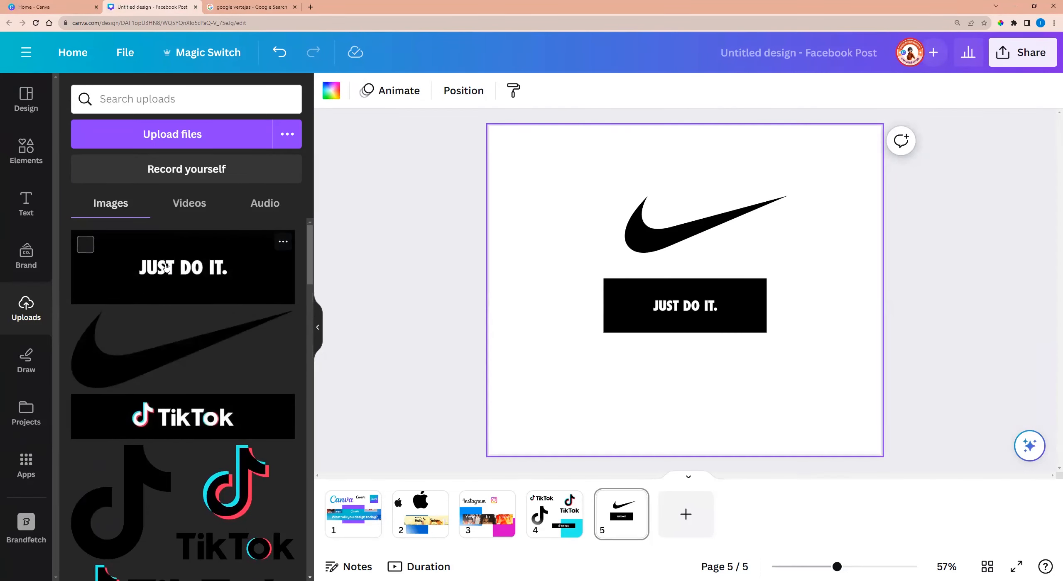